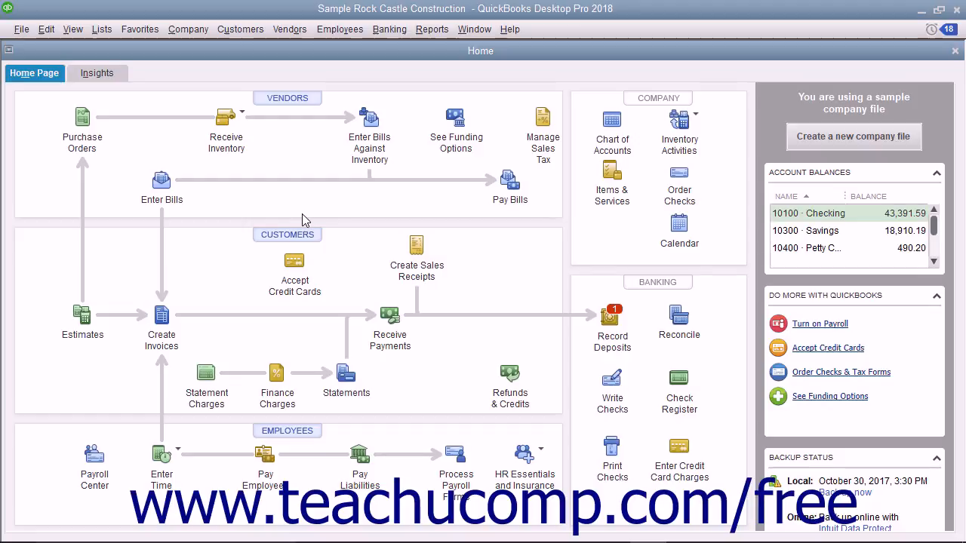
Bring up the Calendar window from the Company menu
left_click(187, 29)
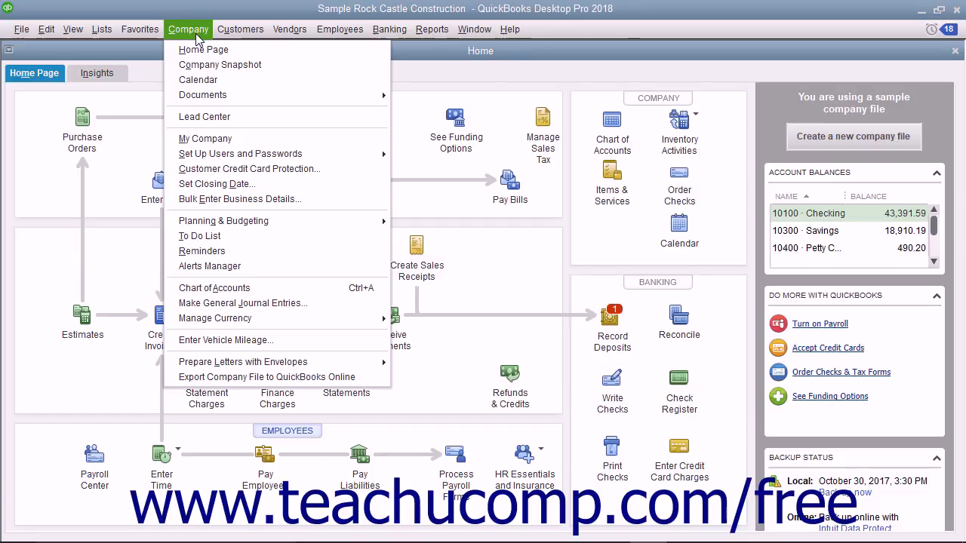
left_click(197, 78)
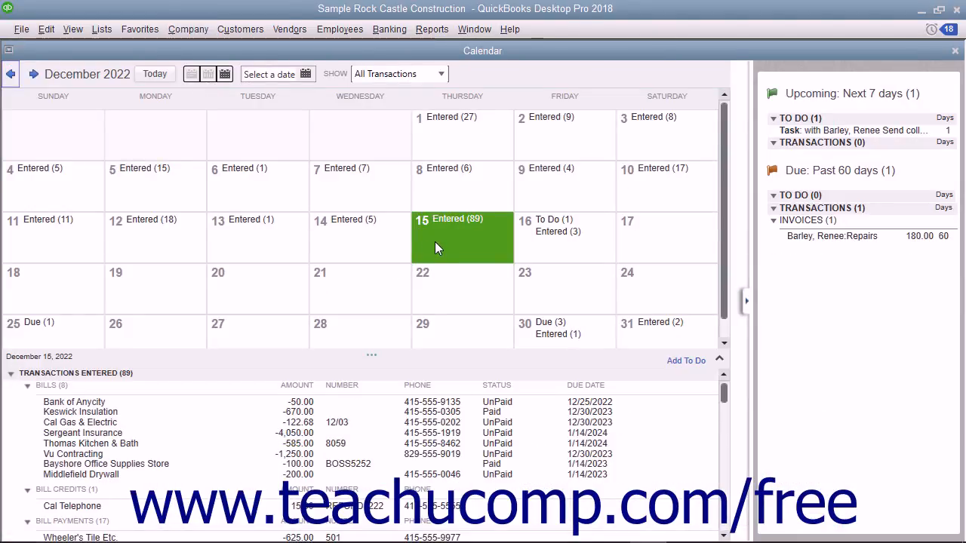
Show the transactions entered on December 15 and browse down the list
left_click(438, 244)
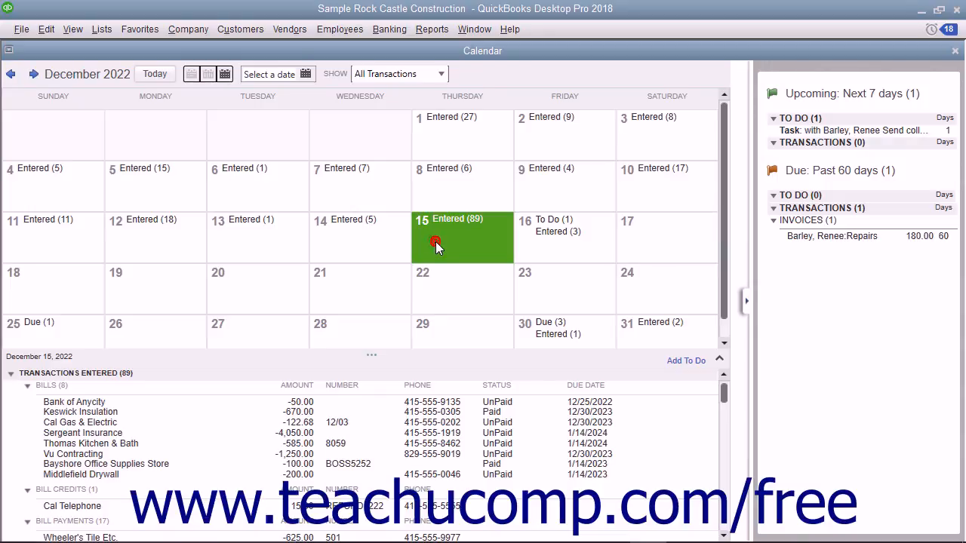
mouse_move(333, 389)
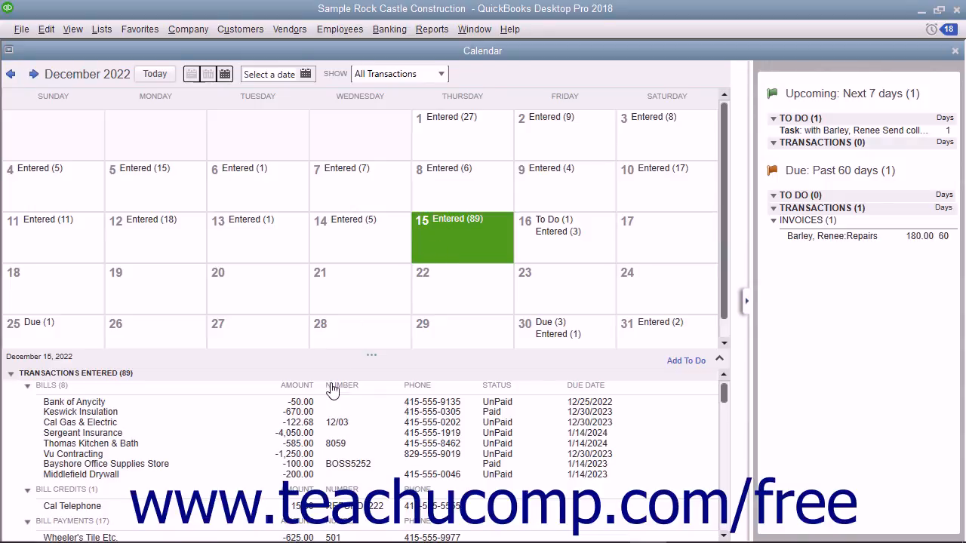
mouse_move(309, 443)
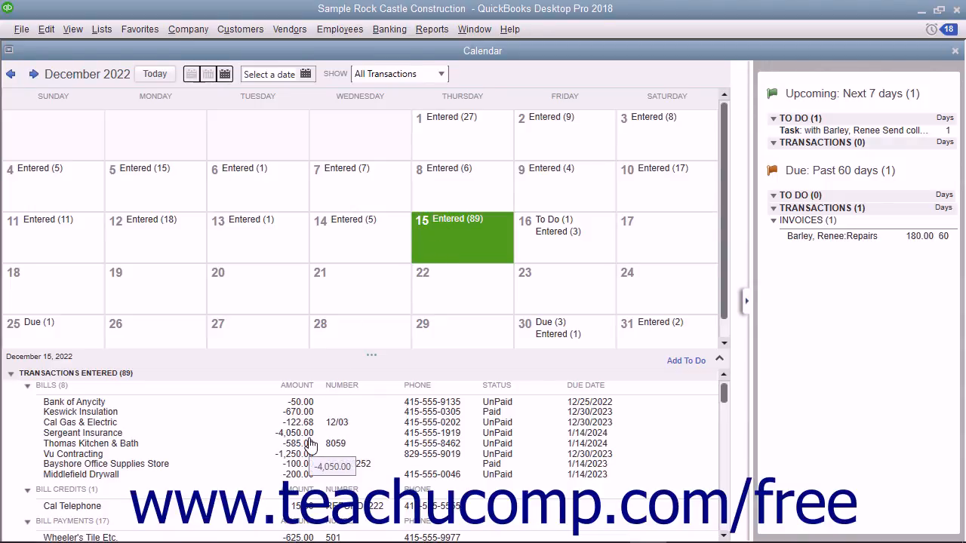
scroll("down", 3)
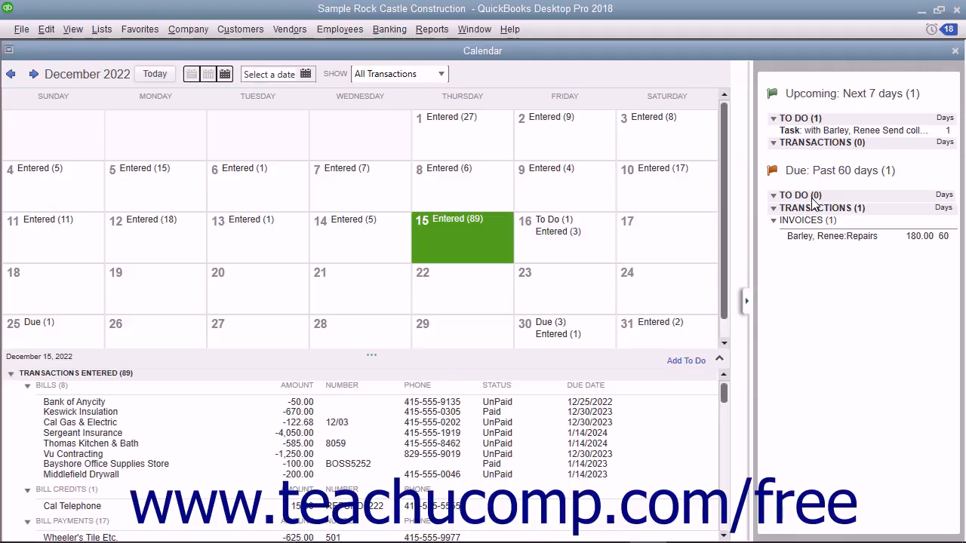
mouse_move(815, 205)
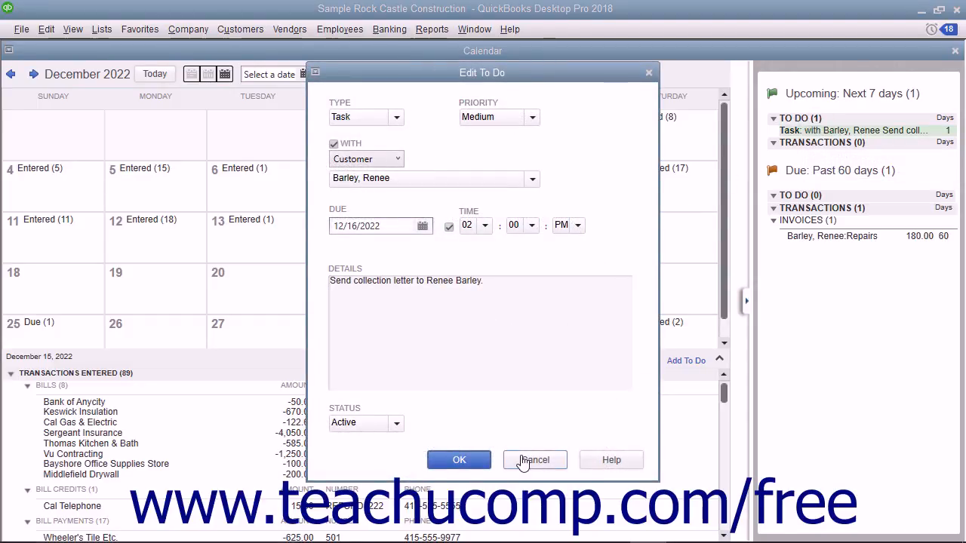
Cancel the Edit To Do task, view January 2023, then return to today
left_click(534, 458)
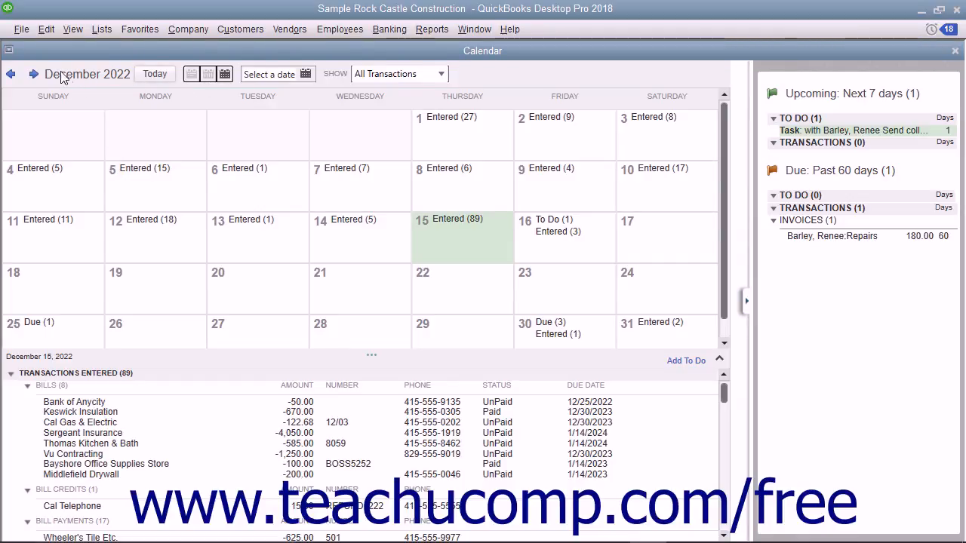
mouse_move(12, 74)
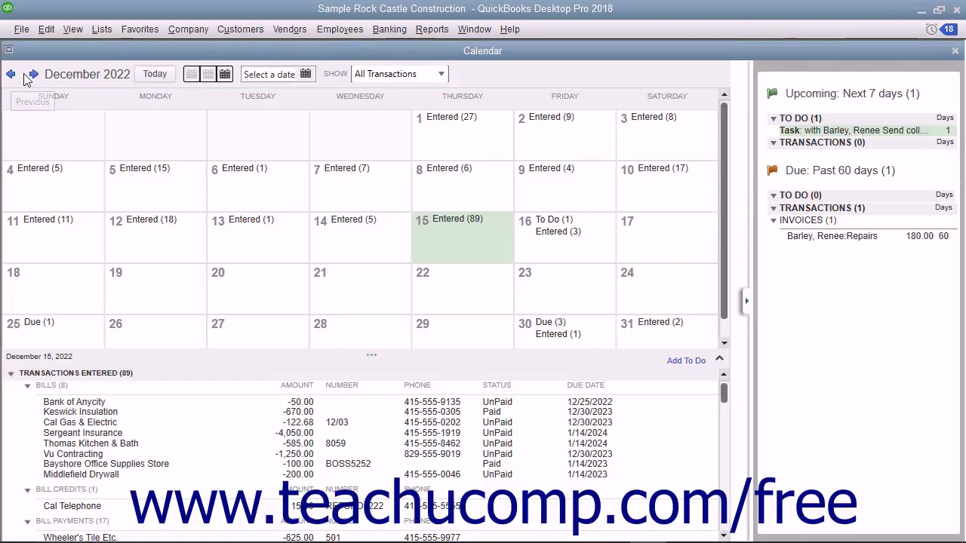
left_click(33, 74)
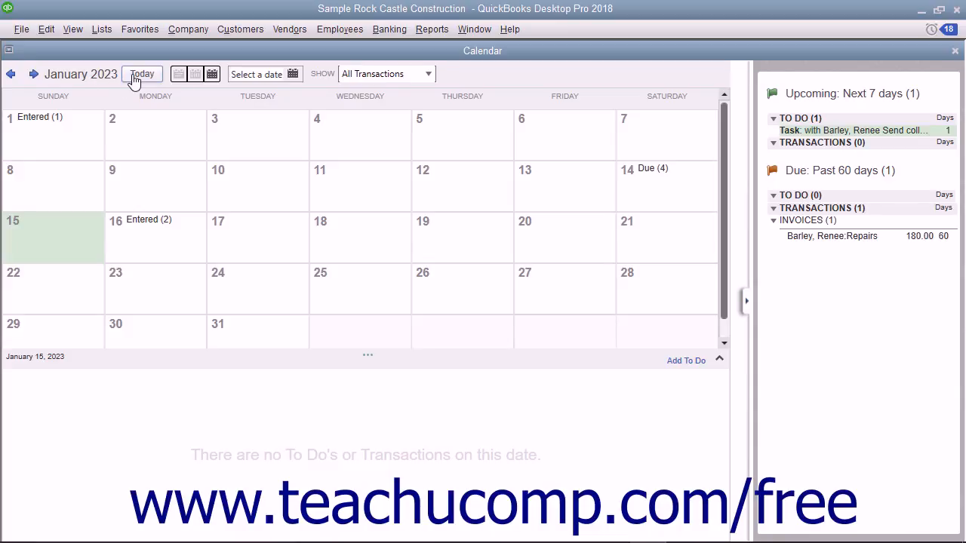
left_click(12, 74)
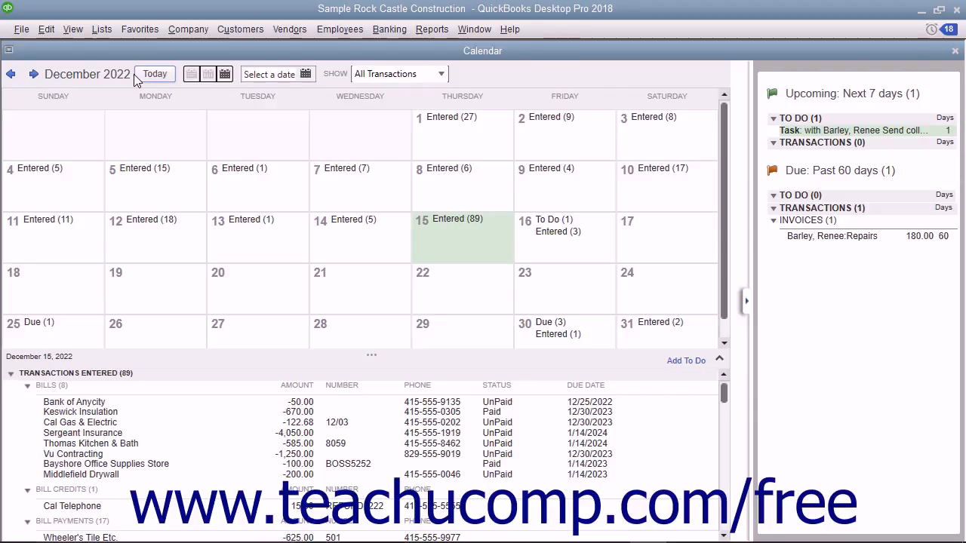
mouse_move(190, 74)
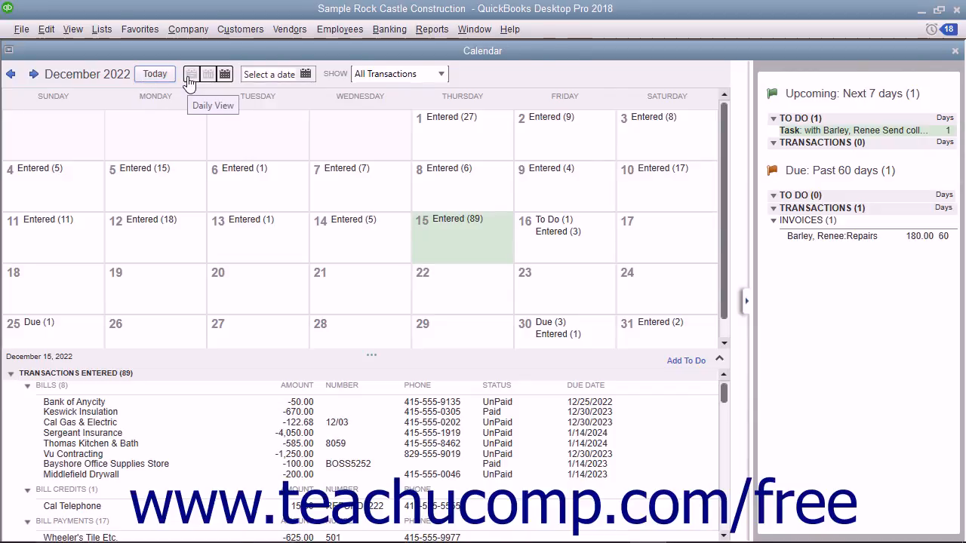
mouse_move(225, 74)
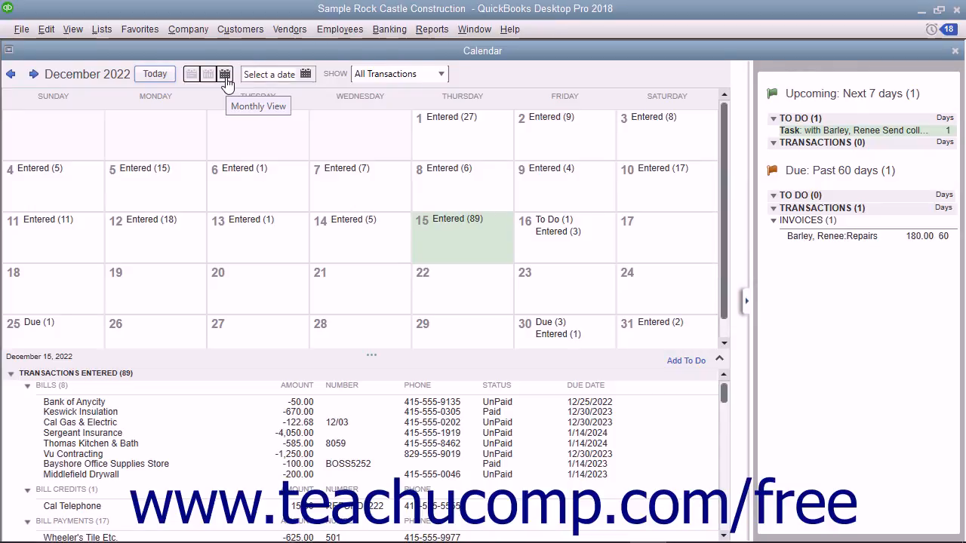
mouse_move(290, 193)
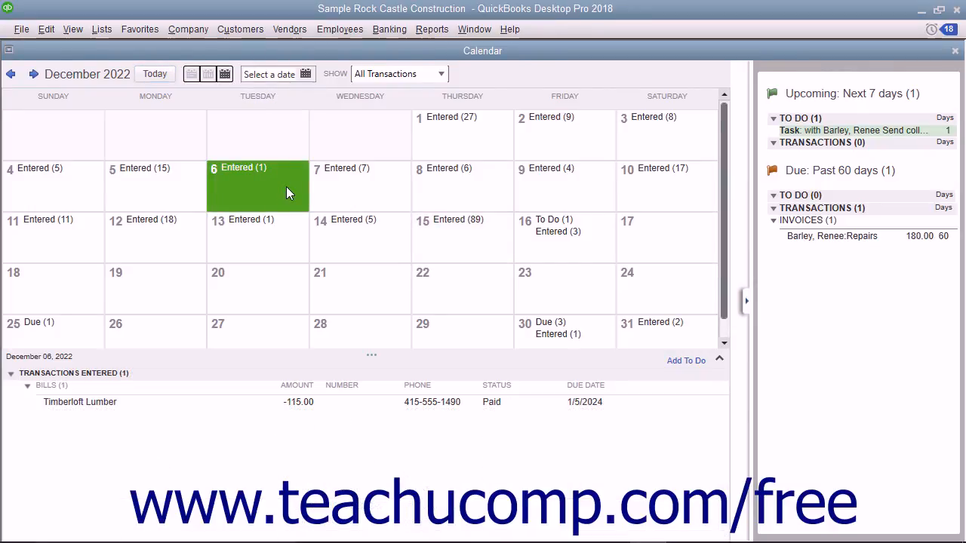
Jump to December 20, 2022 and show only invoices on the calendar
left_click(306, 74)
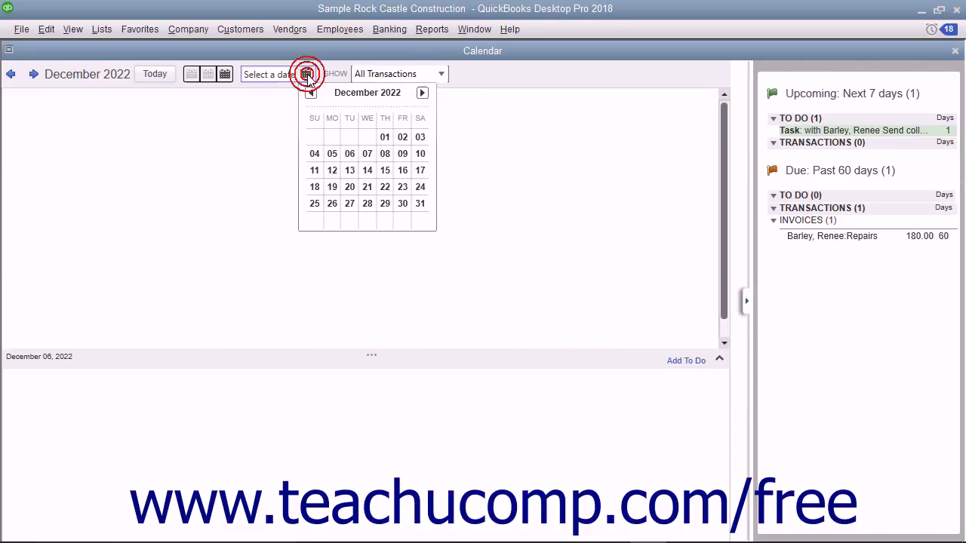
left_click(385, 169)
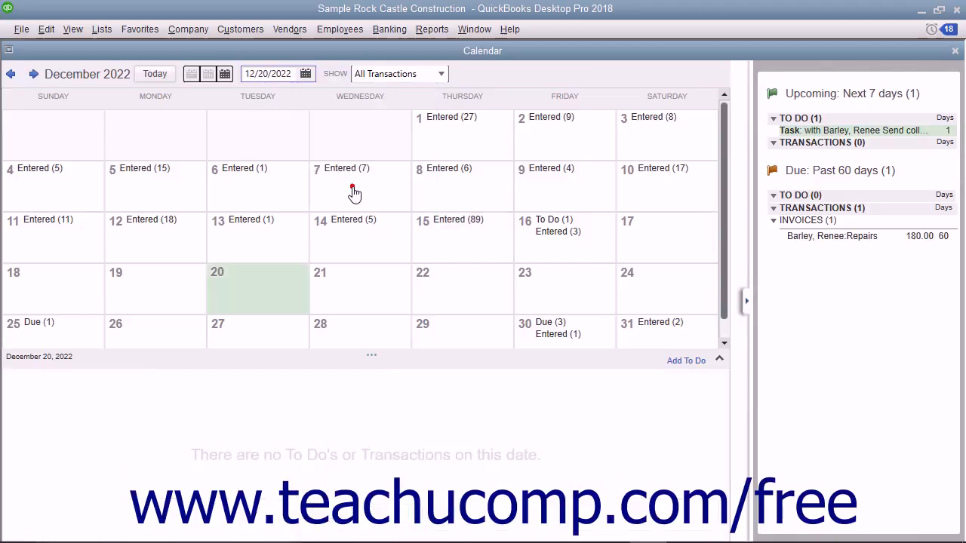
mouse_move(251, 96)
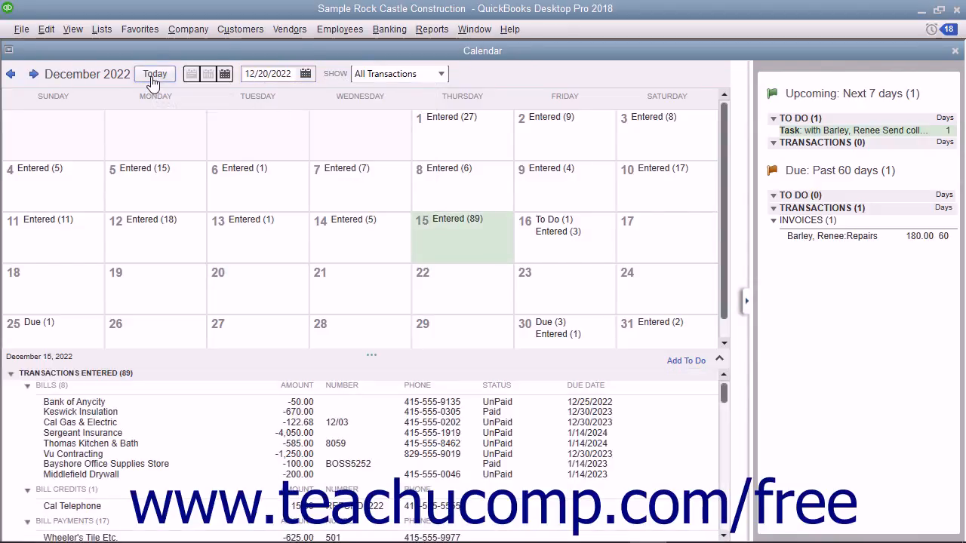
mouse_move(443, 83)
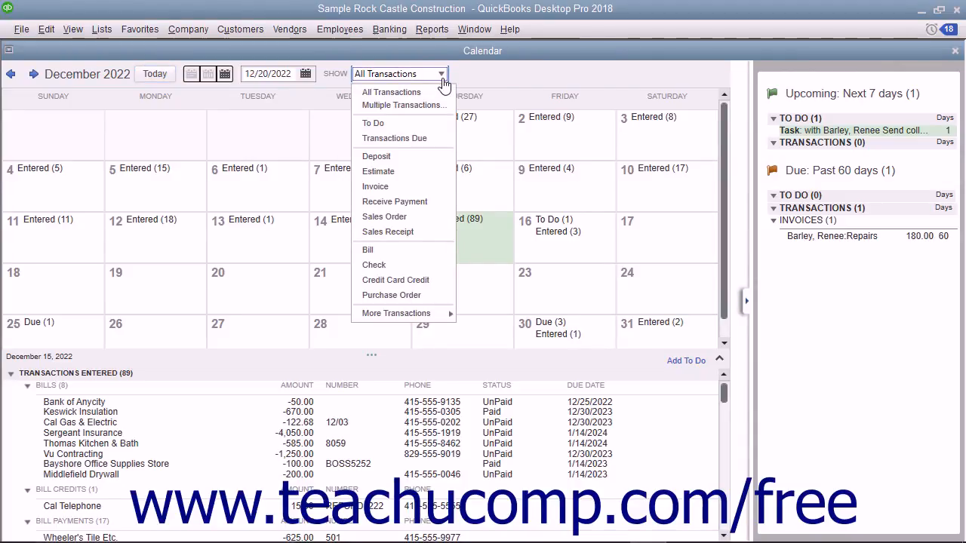
mouse_move(390, 92)
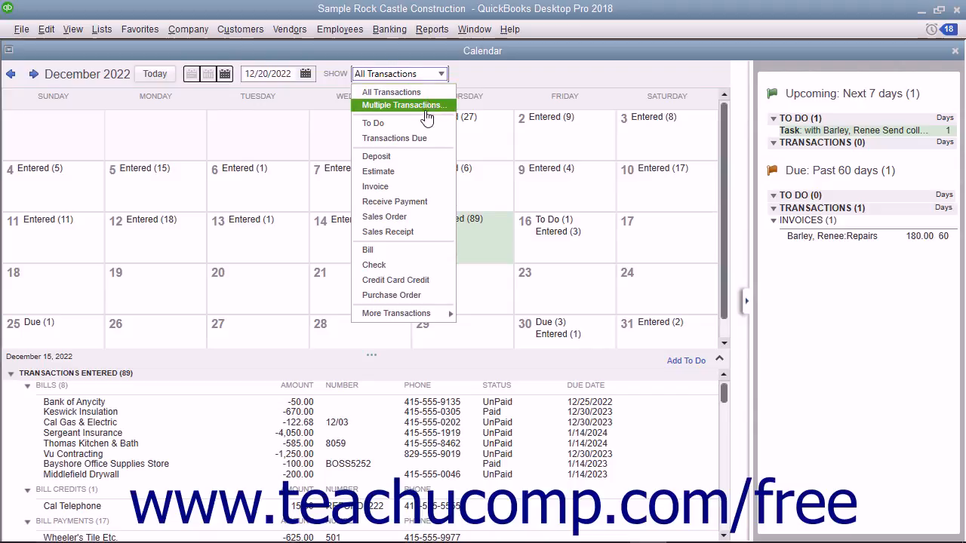
mouse_move(390, 92)
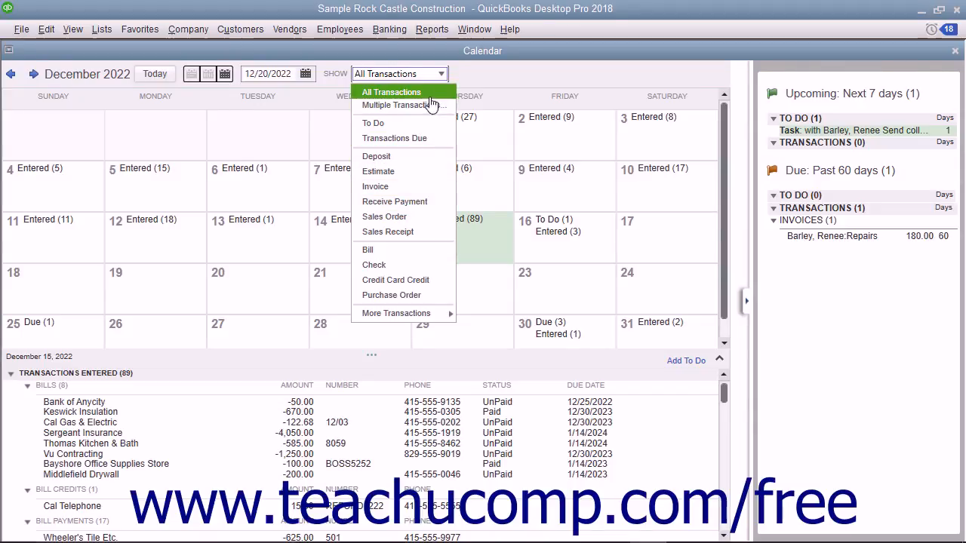
left_click(375, 187)
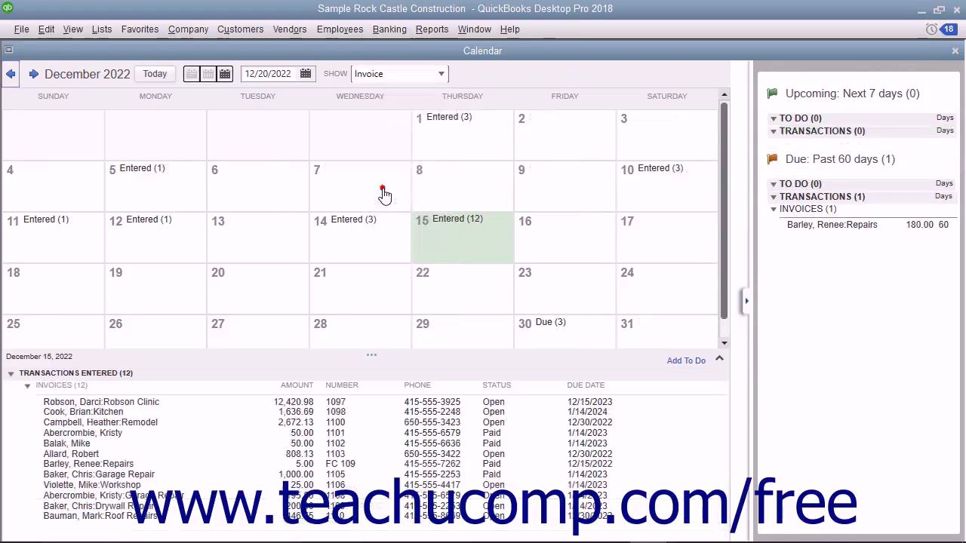
mouse_move(385, 193)
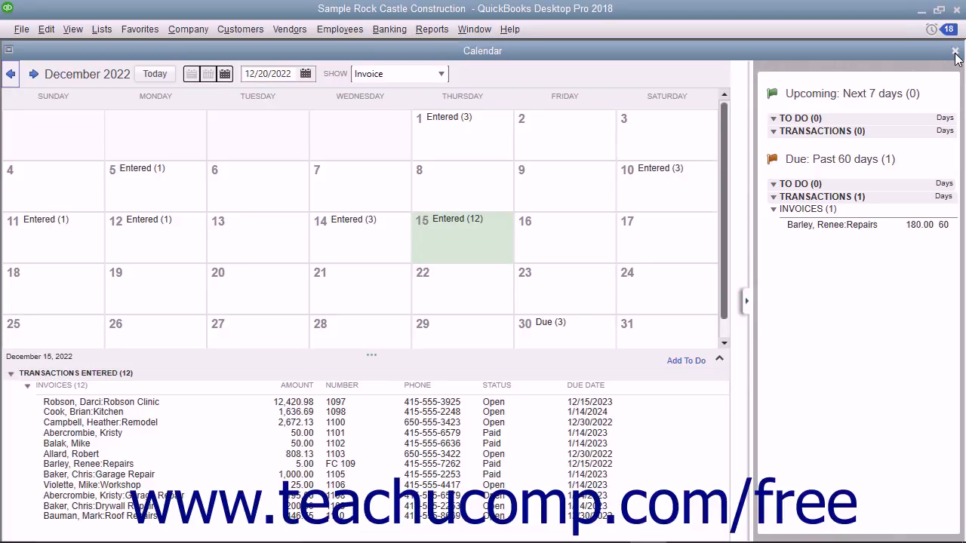
mouse_move(664, 147)
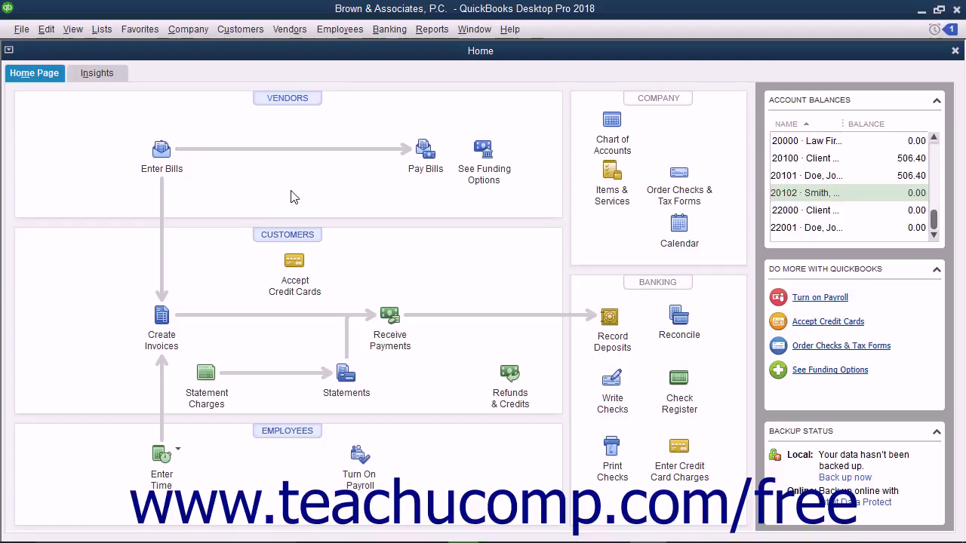
mouse_move(301, 175)
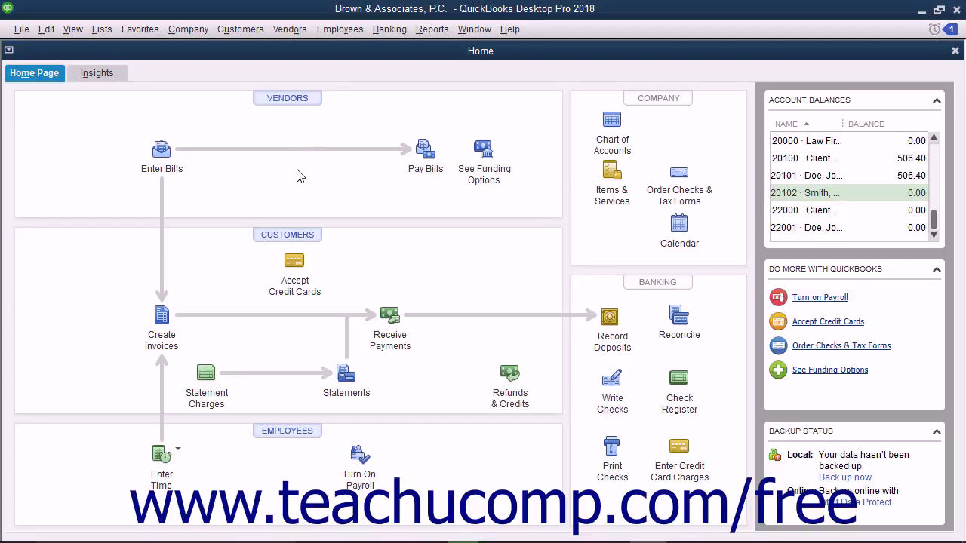
Bring up the Vendors menu on the Brown & Associates home page
left_click(290, 29)
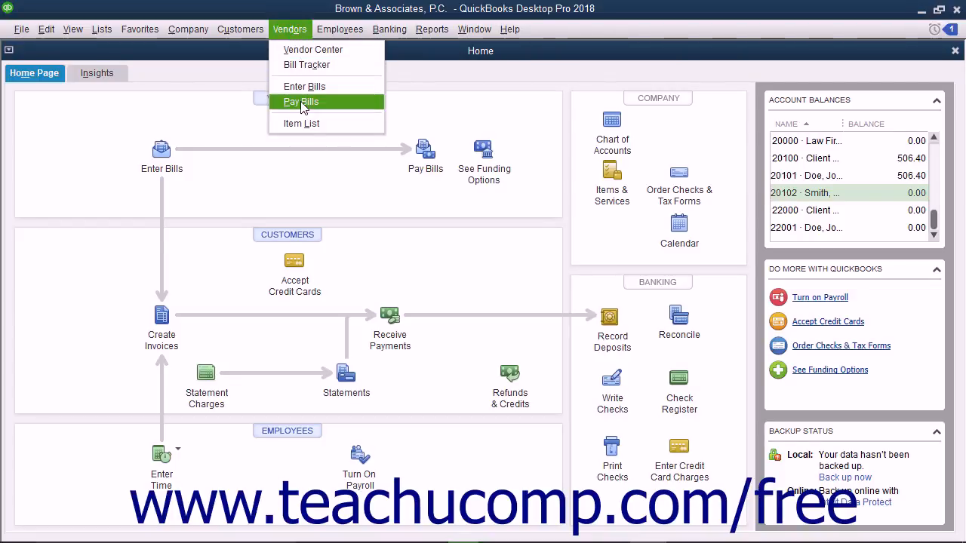
Start Pay Bills filtered to 20100 Client Trust Accounts Payable
left_click(302, 101)
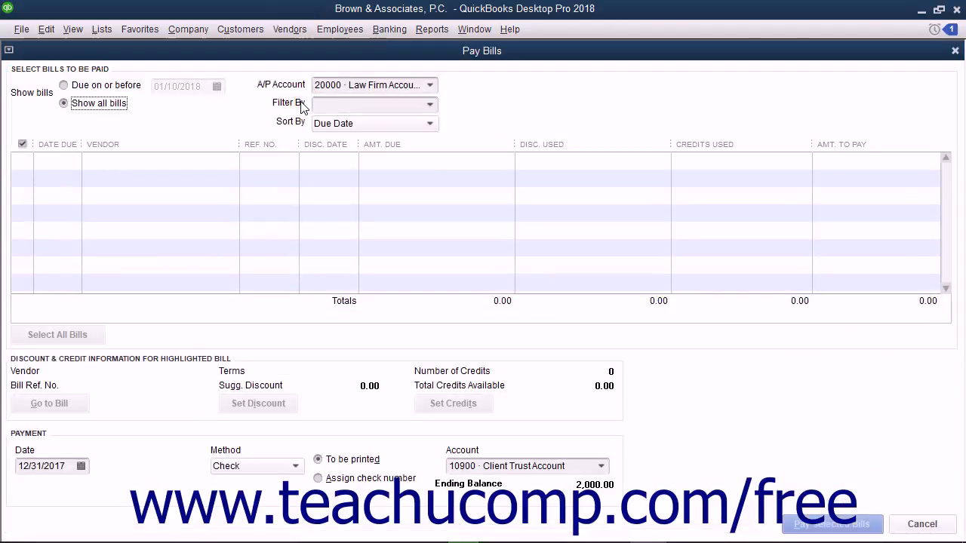
mouse_move(293, 120)
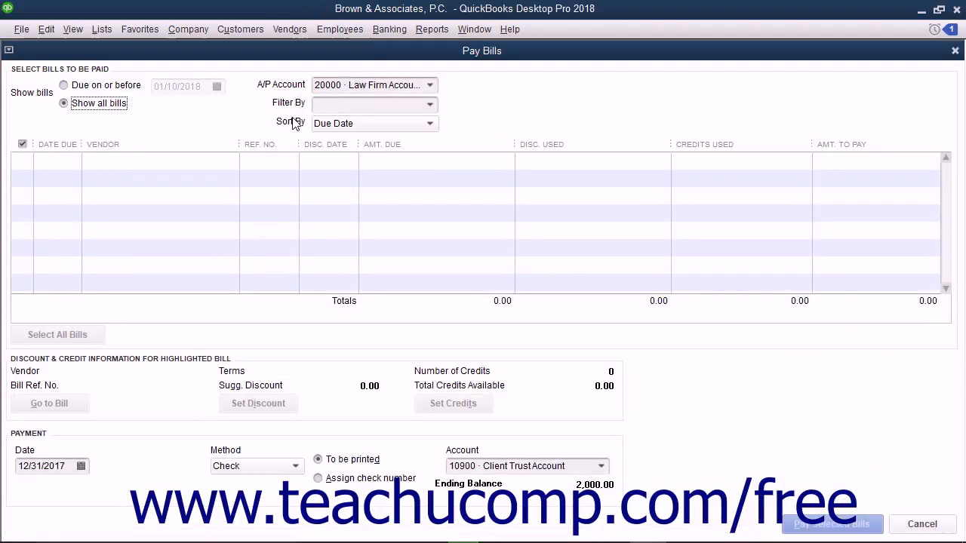
left_click(430, 85)
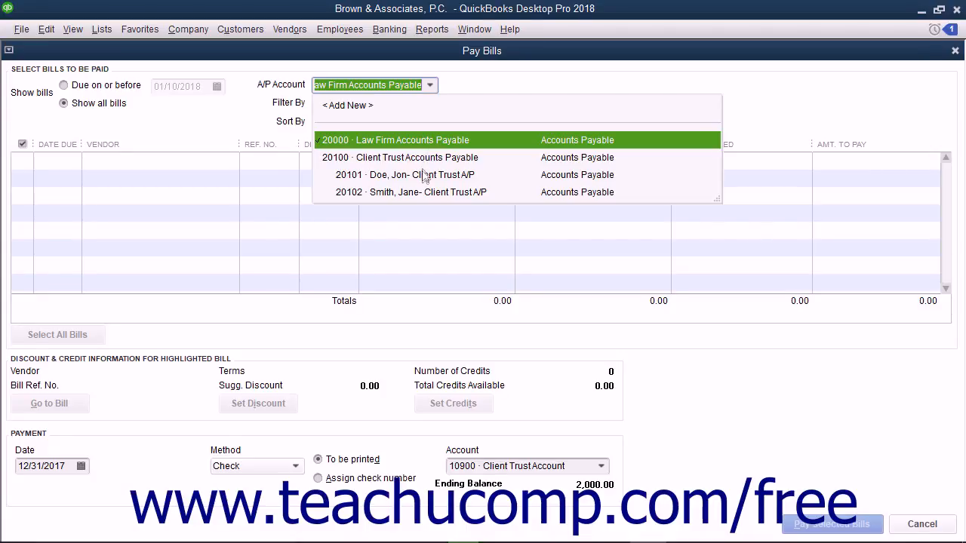
left_click(417, 157)
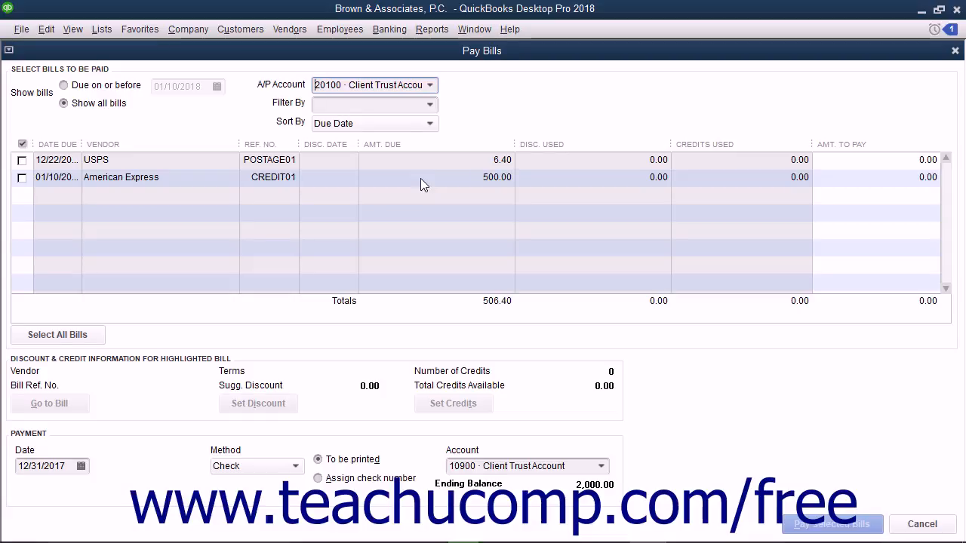
mouse_move(540, 320)
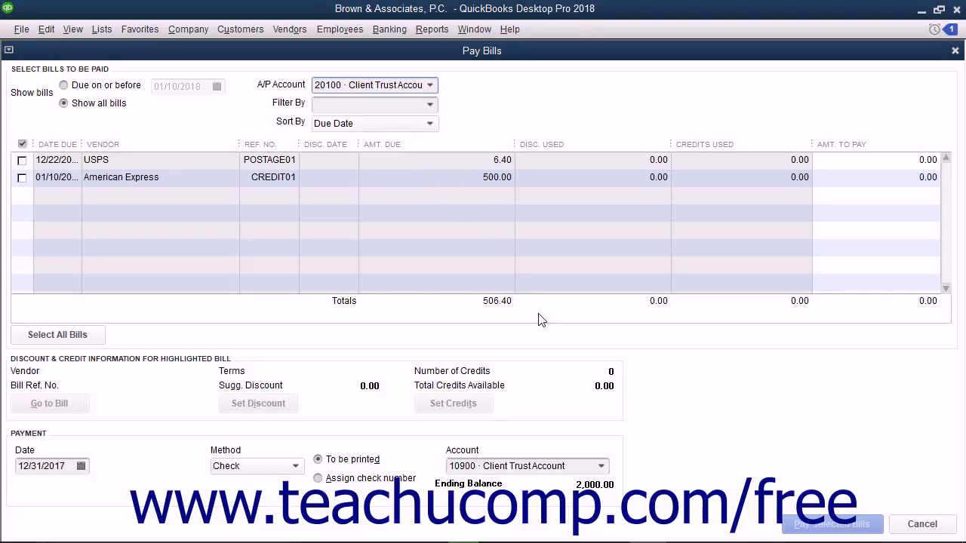
mouse_move(601, 464)
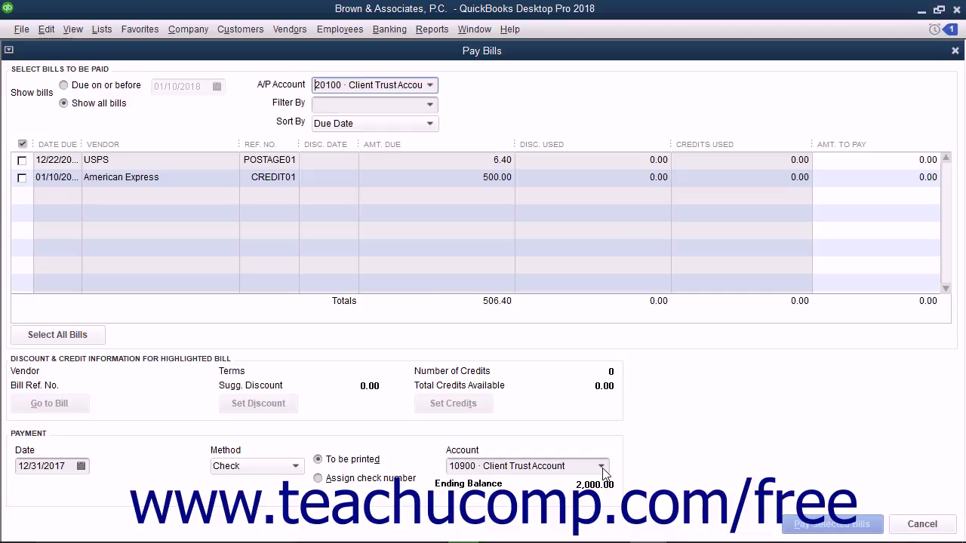
left_click(601, 465)
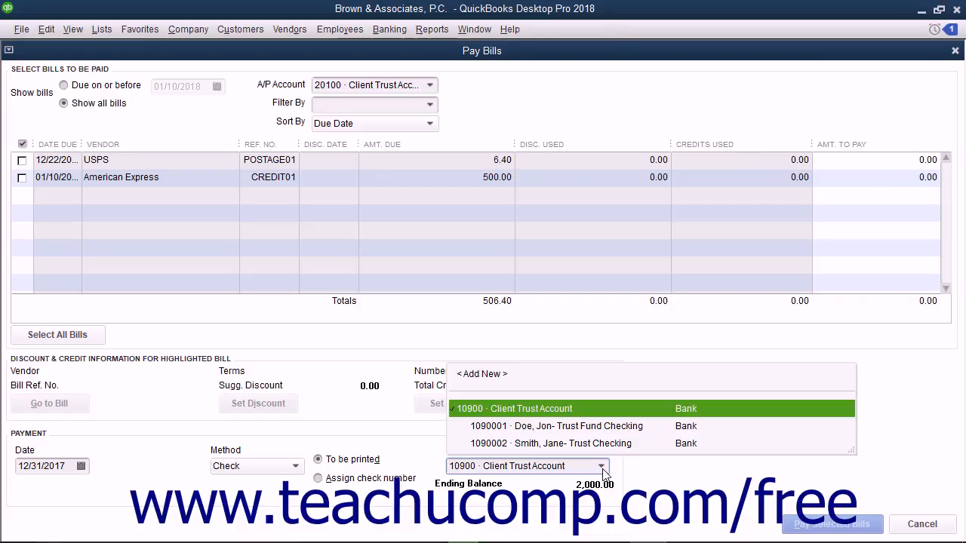
left_click(514, 407)
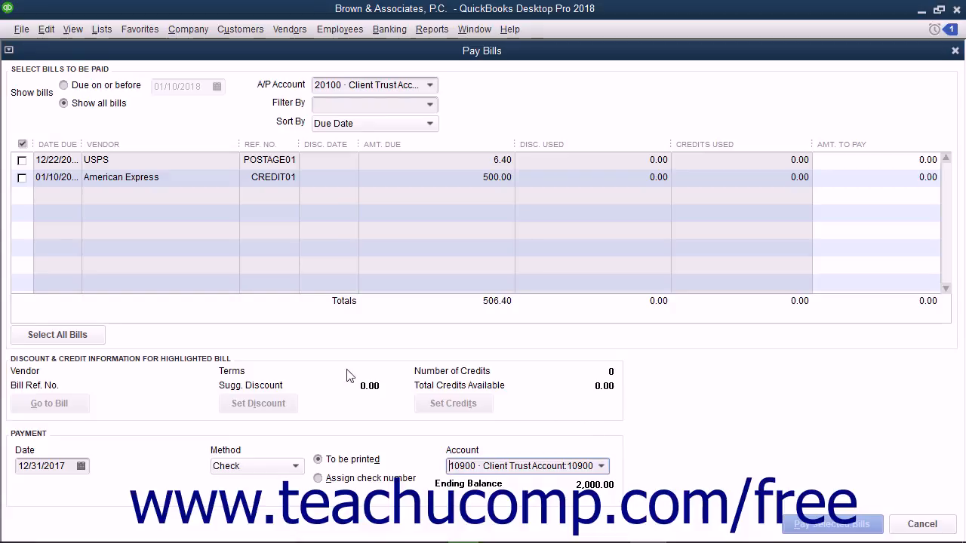
Select all bills, check the American Express bill, and pay the two for 506.40
left_click(58, 335)
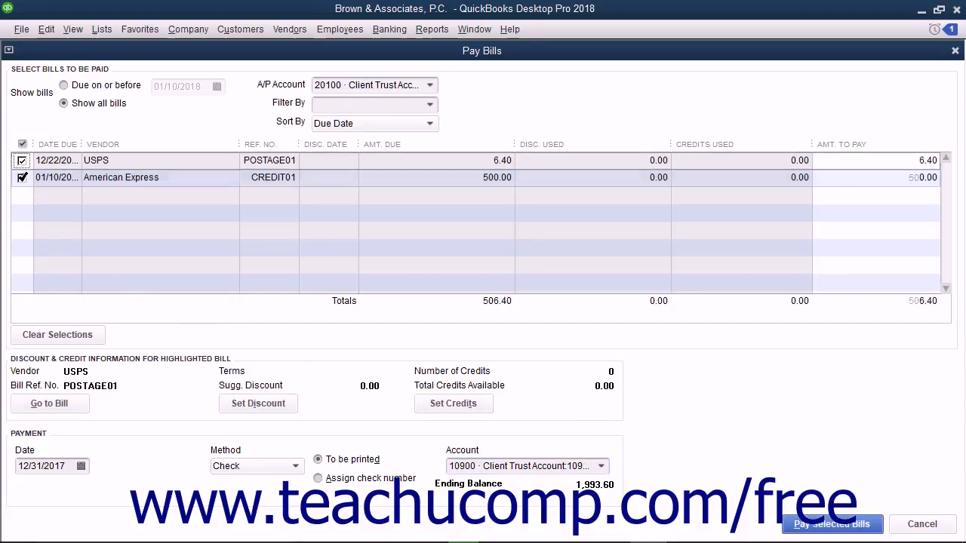
left_click(121, 178)
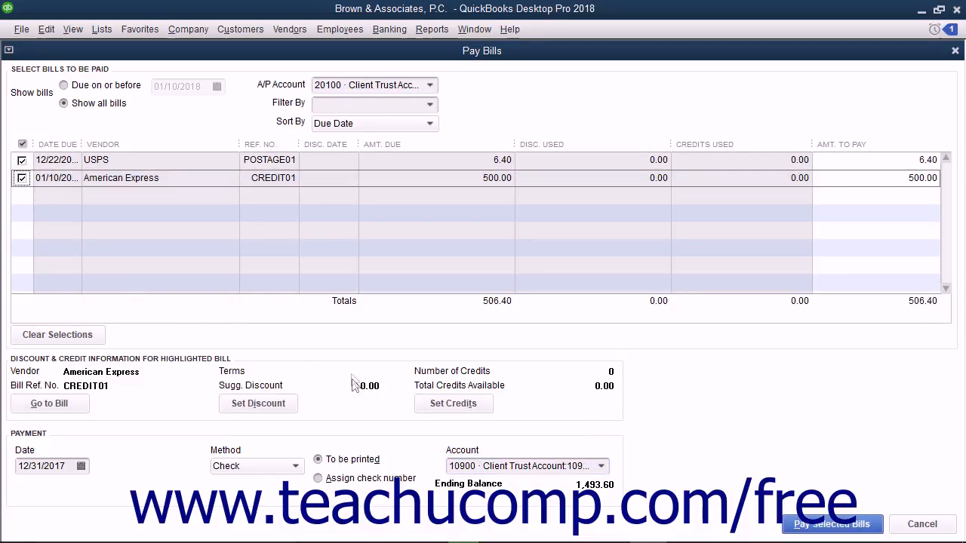
mouse_move(329, 210)
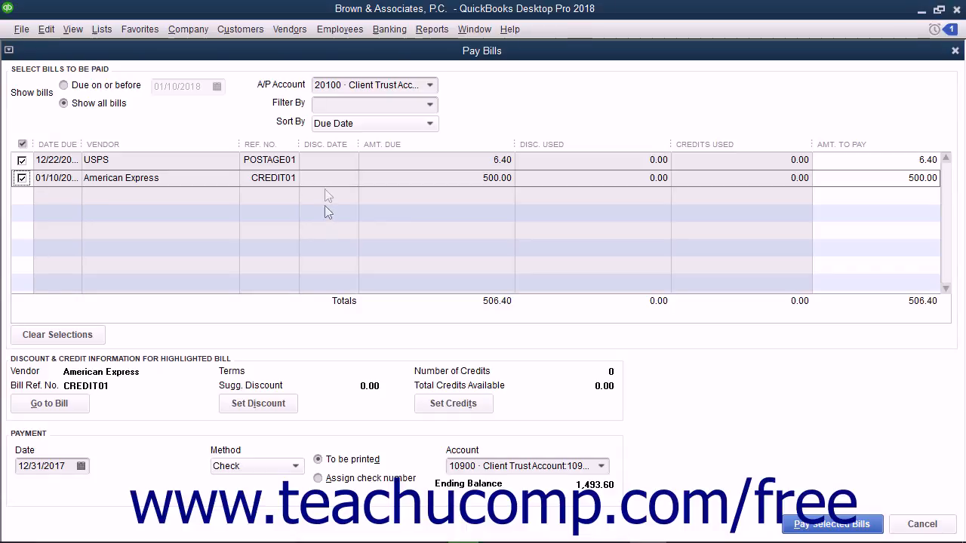
mouse_move(359, 264)
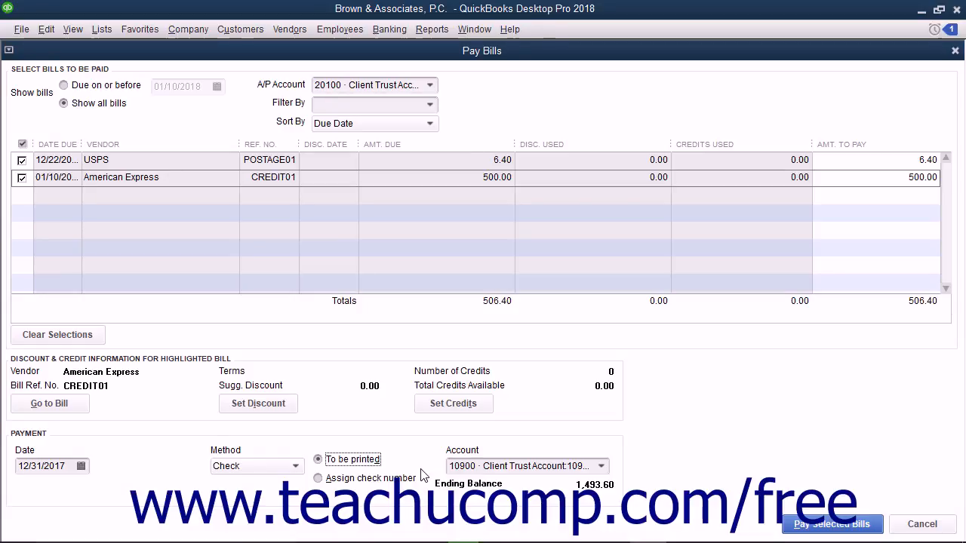
mouse_move(762, 521)
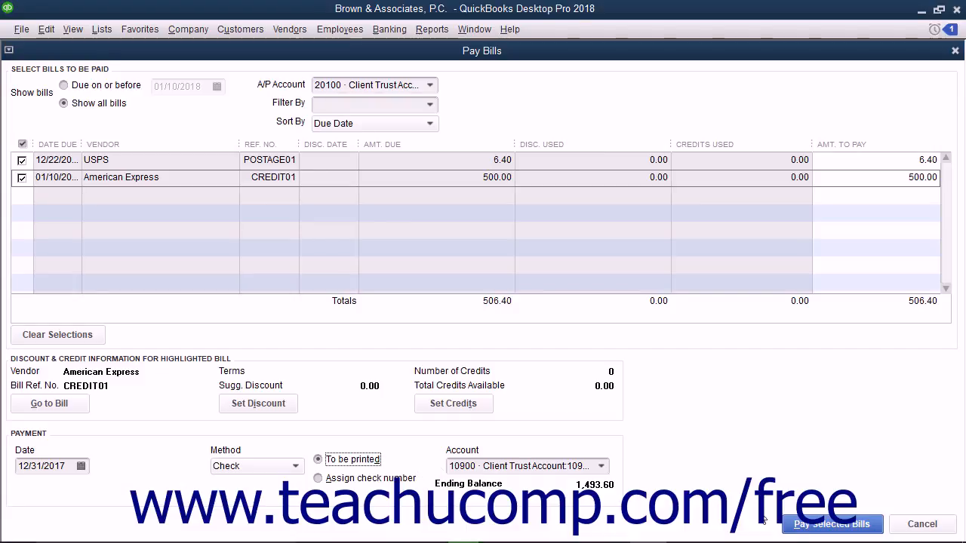
left_click(832, 524)
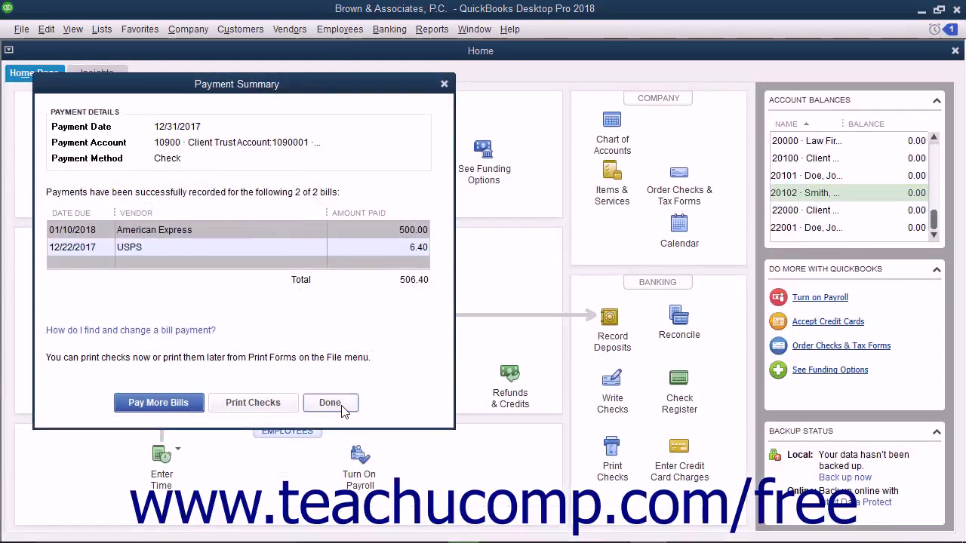